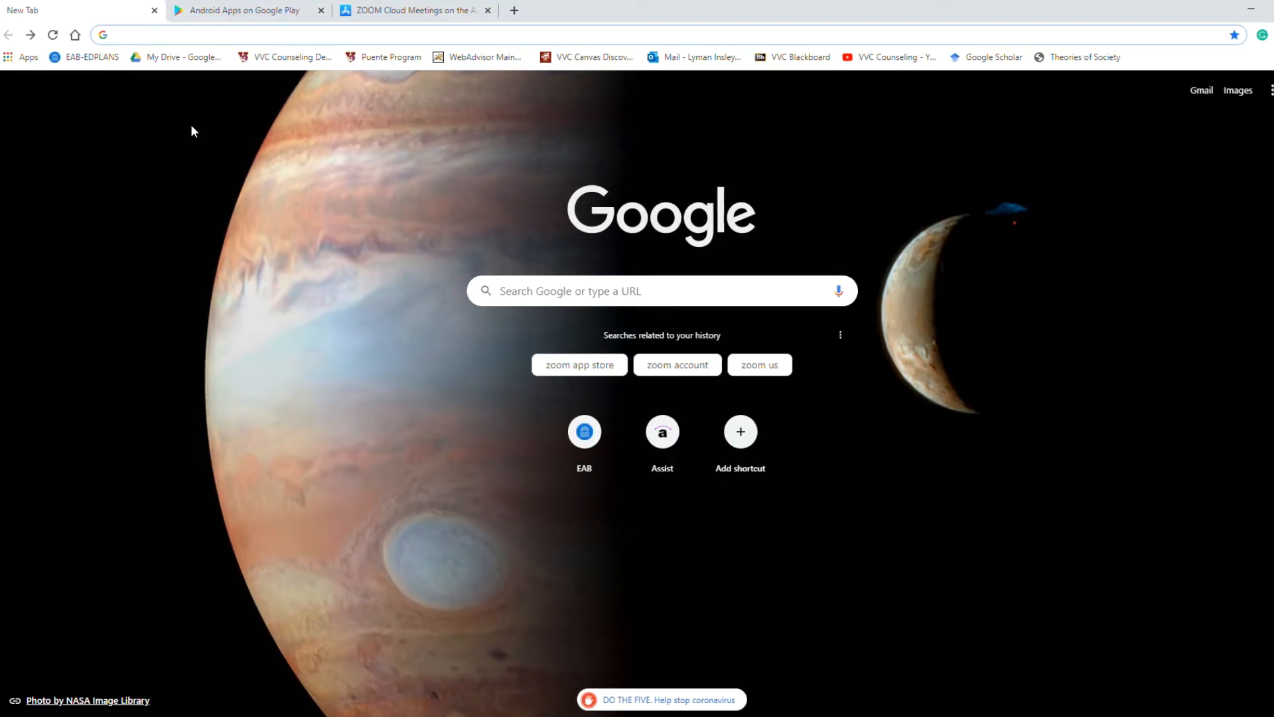
mouse_move(1060, 519)
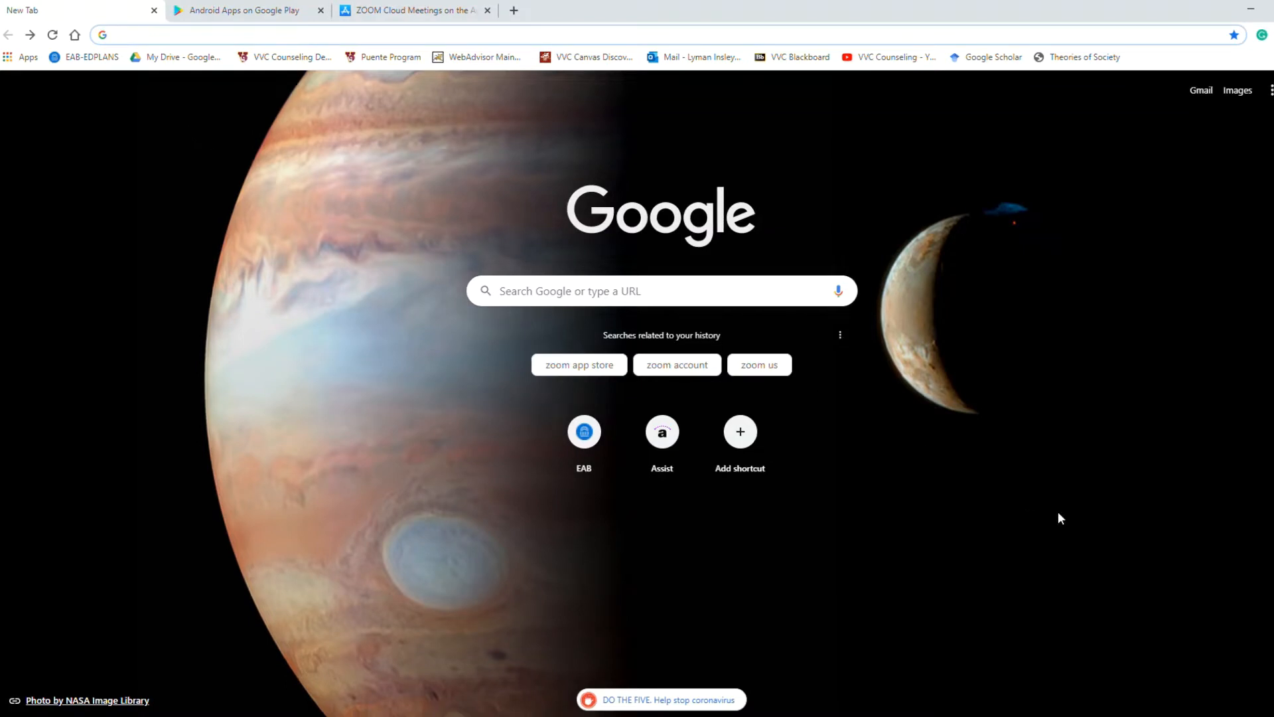
mouse_move(1134, 560)
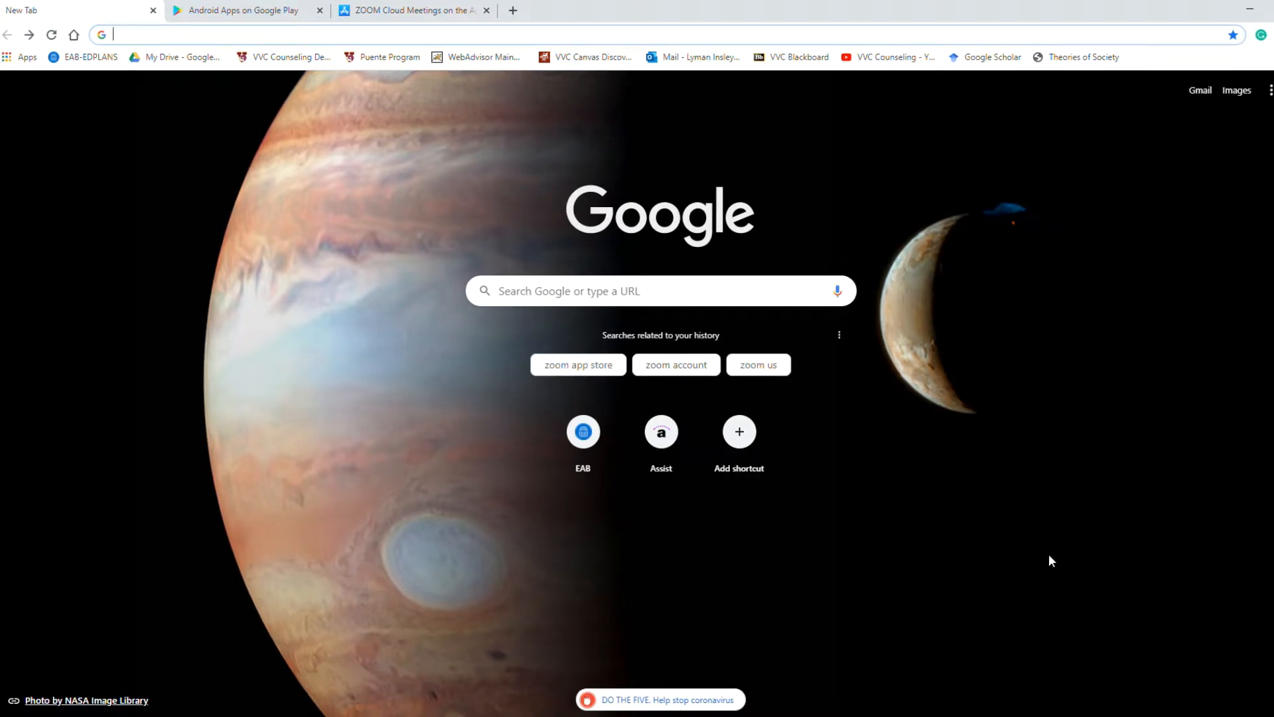
mouse_move(535, 352)
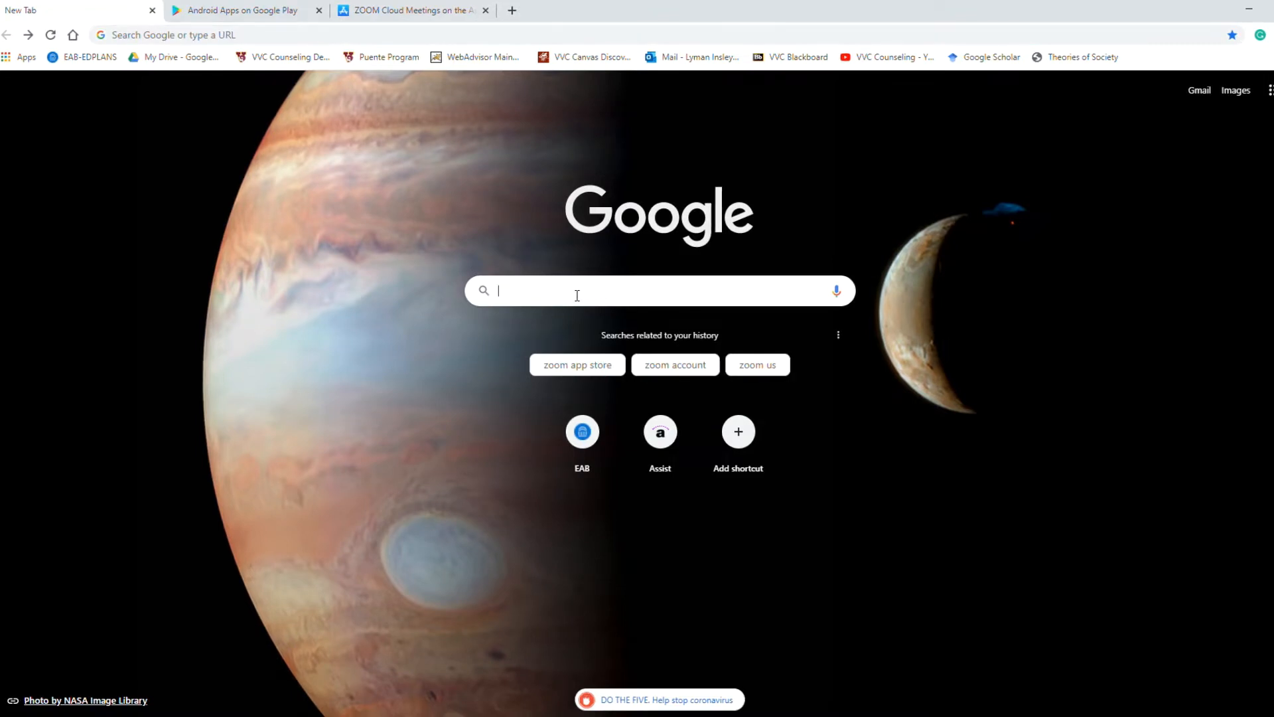
Search Google for 'vvc.edu counseling' and open the VVC Counseling Department result.
type("vvc.edu counseling")
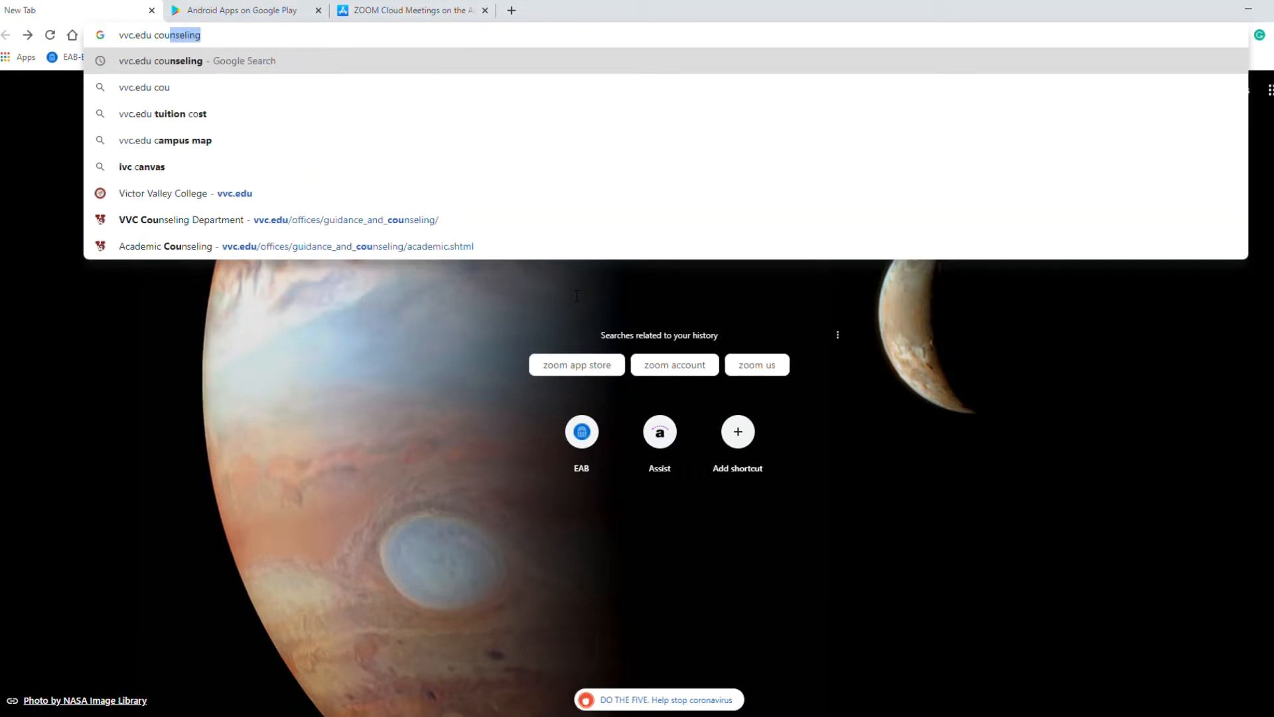
key("Return")
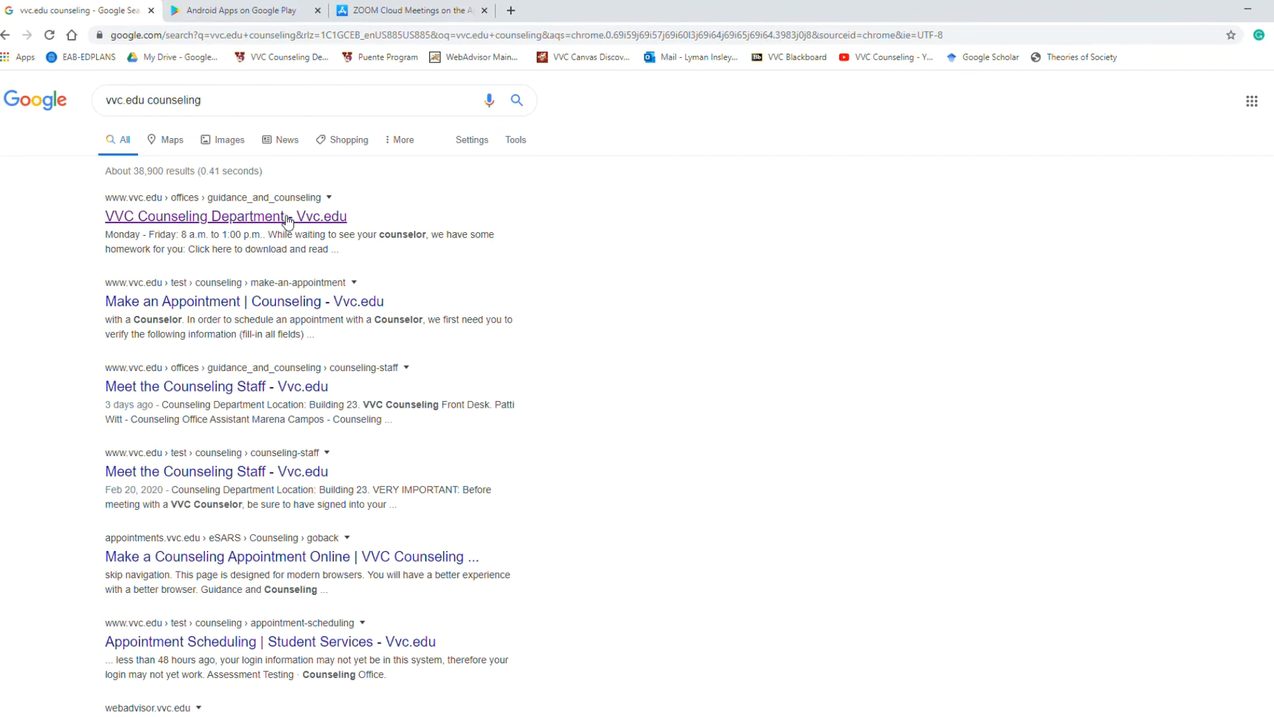
left_click(225, 216)
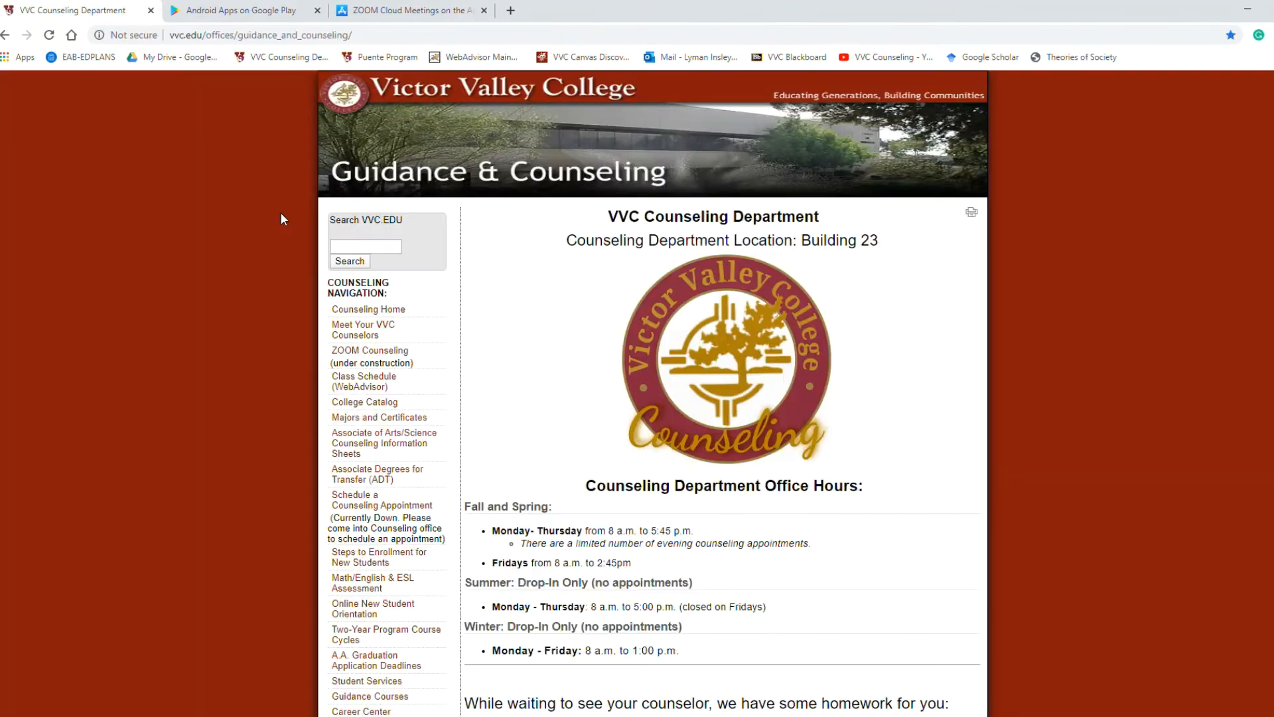
mouse_move(467, 257)
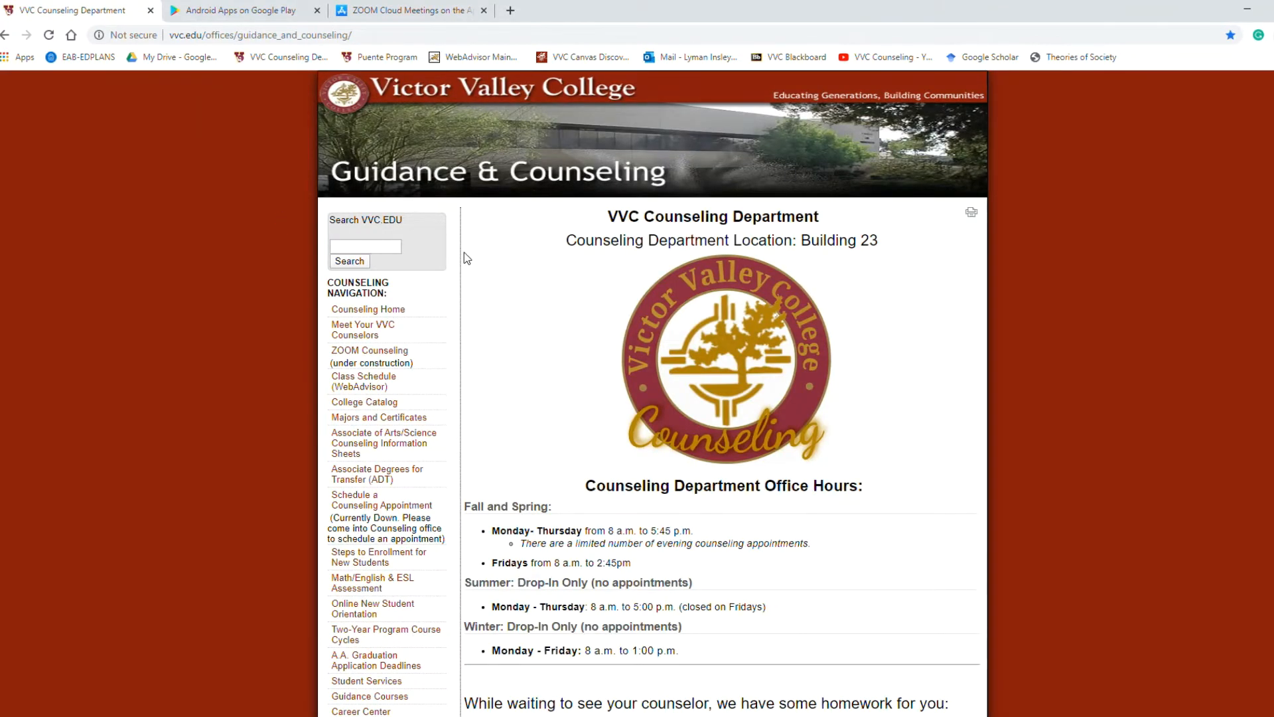
mouse_move(378, 329)
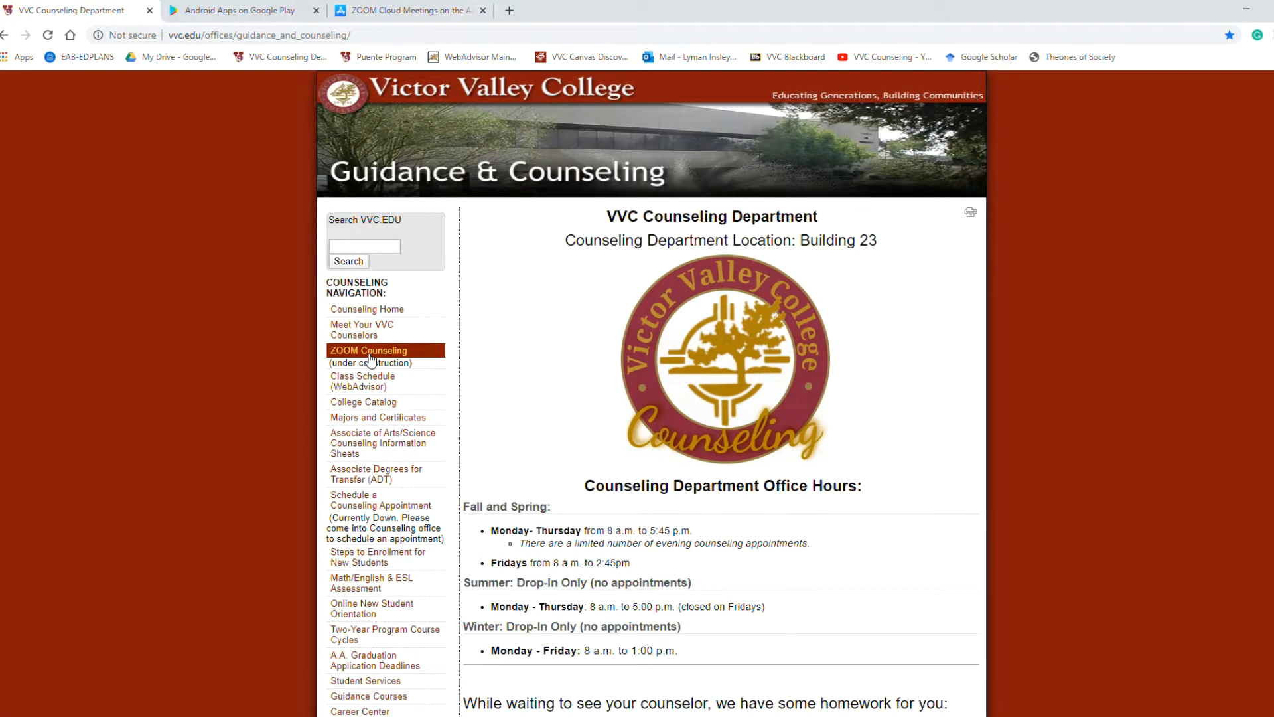
Open ZOOM Counseling from the left navigation, read the instructions, and move to the Google Play tab.
left_click(368, 350)
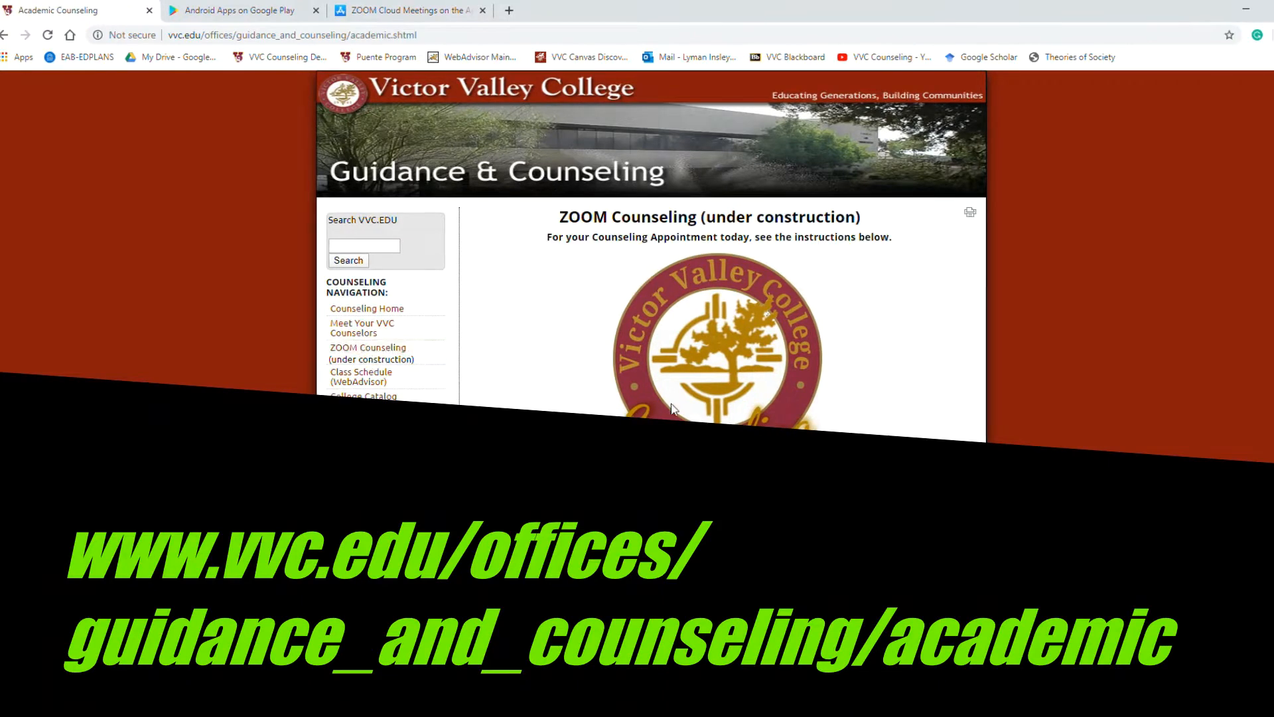
scroll("down", 3)
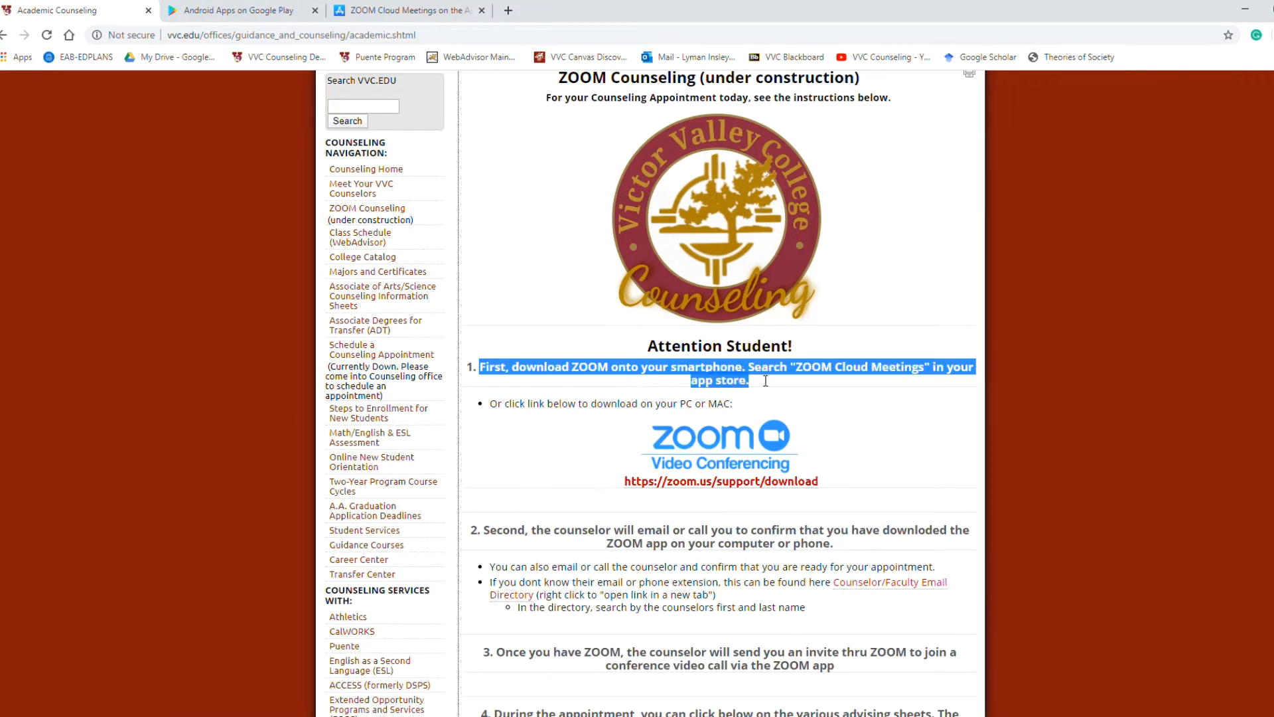
mouse_move(827, 384)
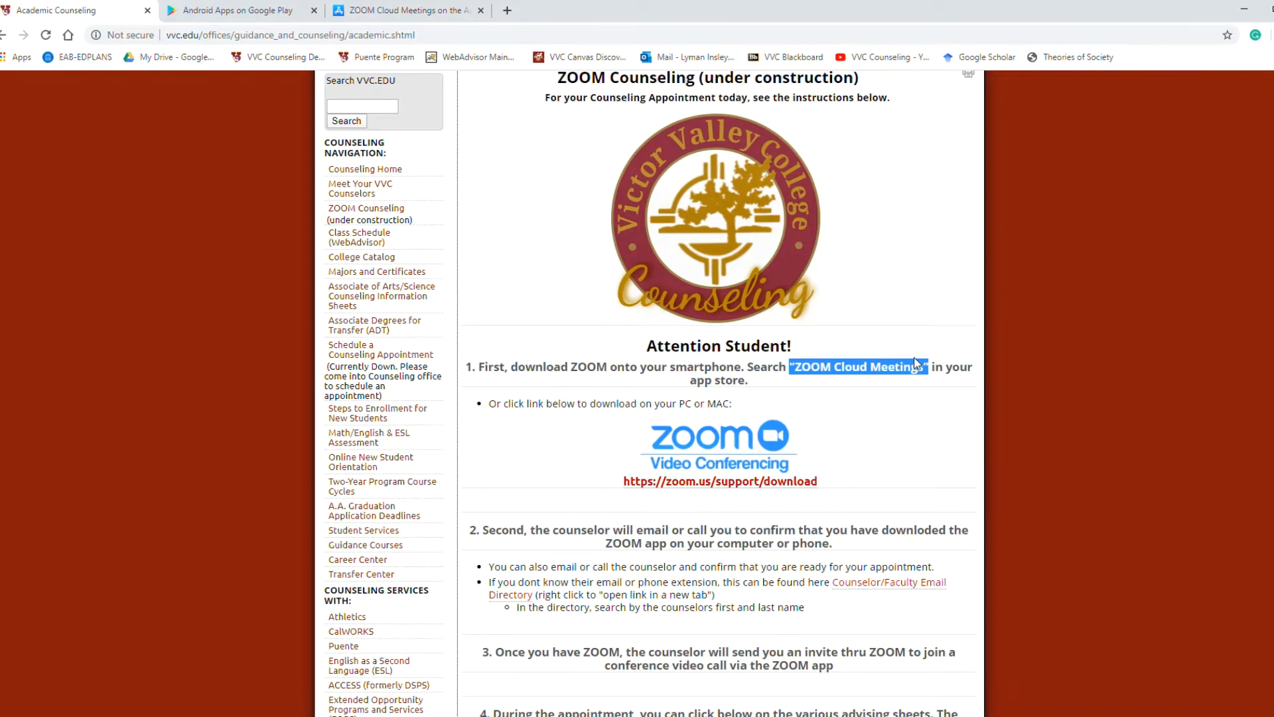
left_click(237, 9)
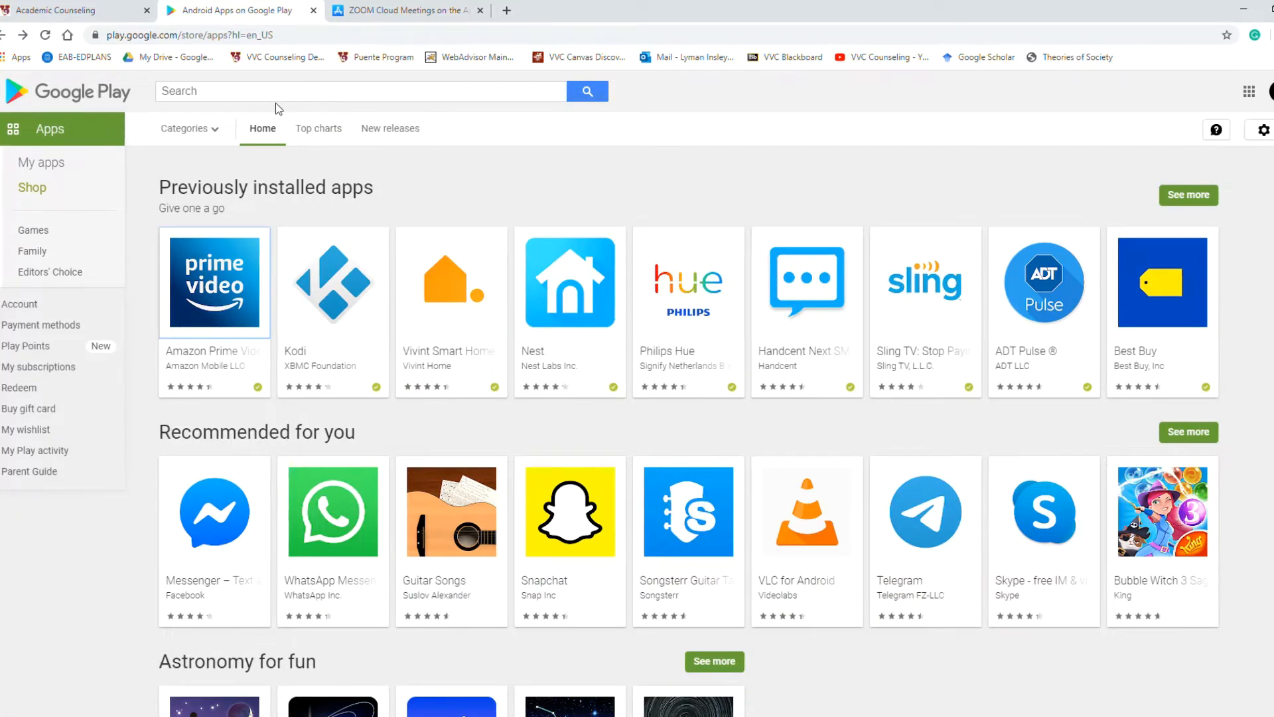
Search Google Play for 'ZOOM Cloud Meetings', open its listing, then move to the App Store tab.
left_click(357, 92)
type("\"ZOOM Cloud Meetings\"")
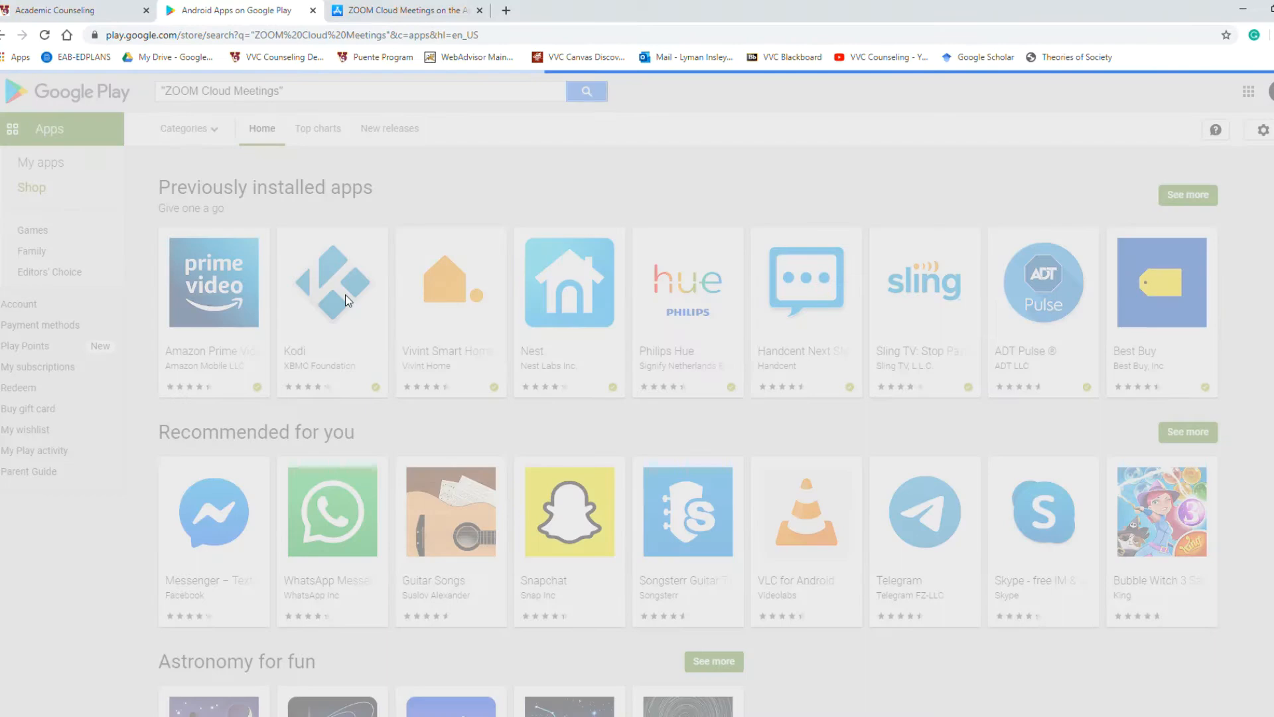
left_click(585, 92)
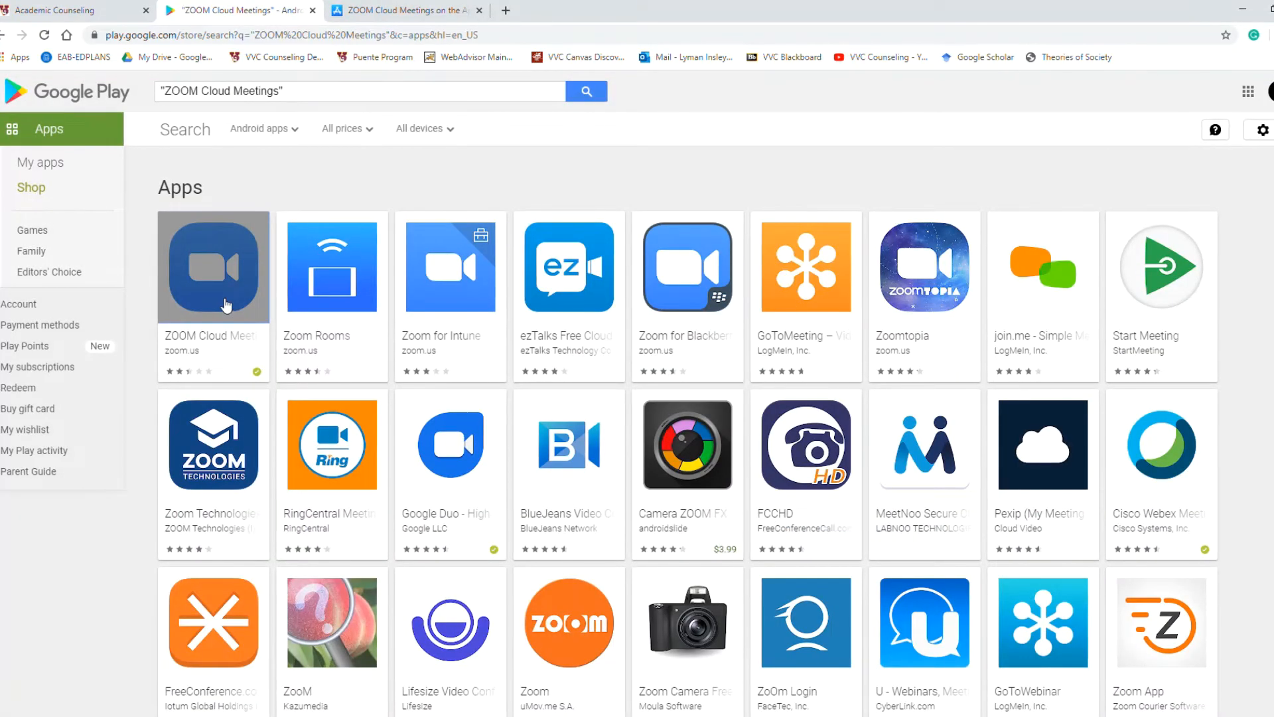
left_click(212, 265)
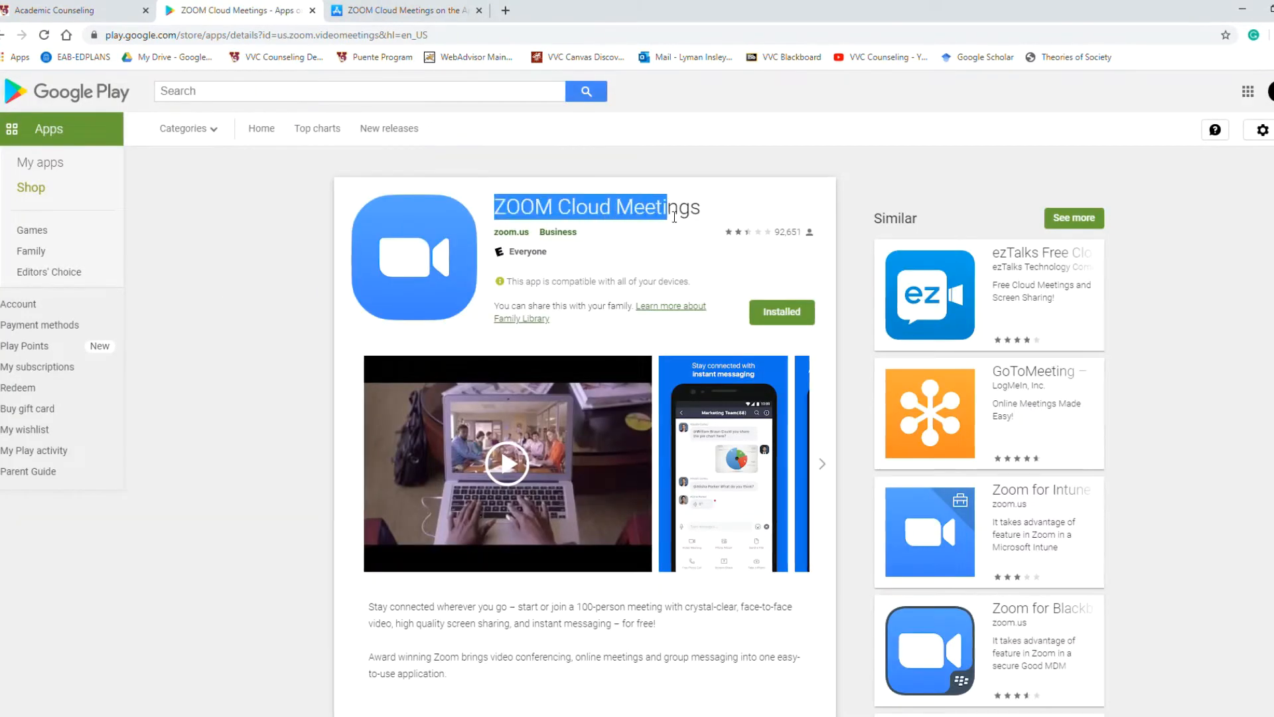
left_click(404, 9)
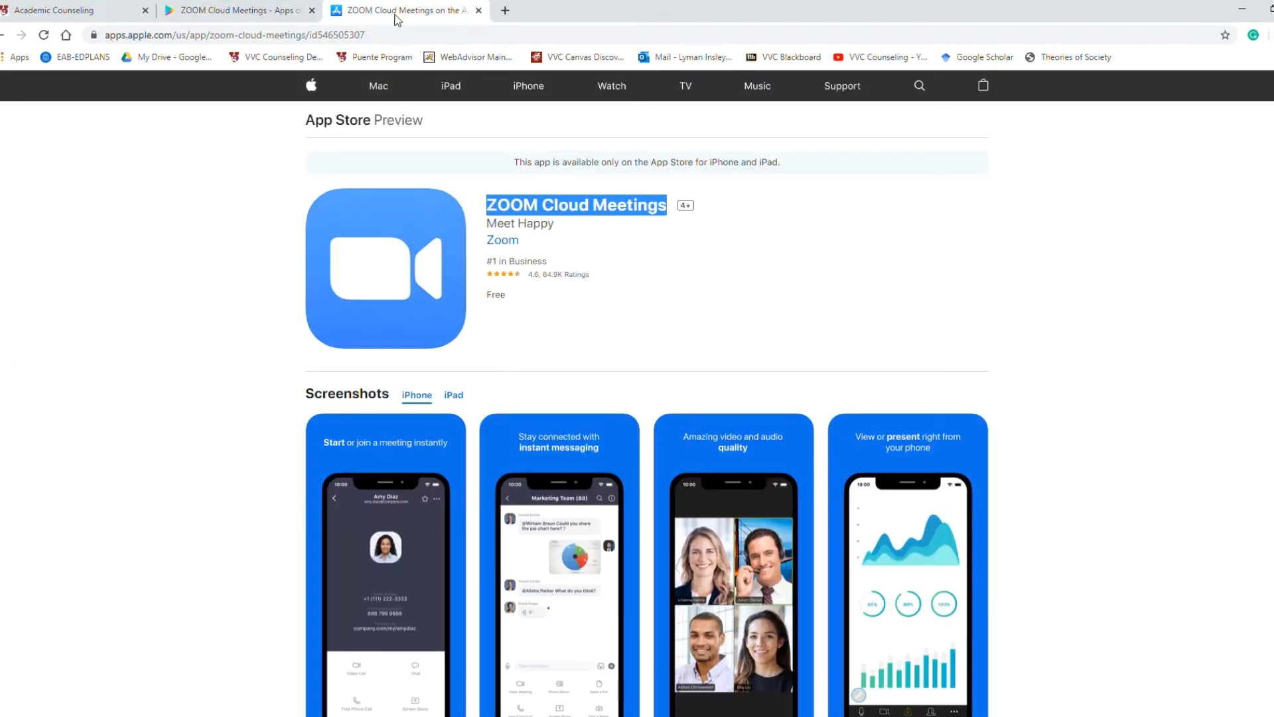
mouse_move(528, 223)
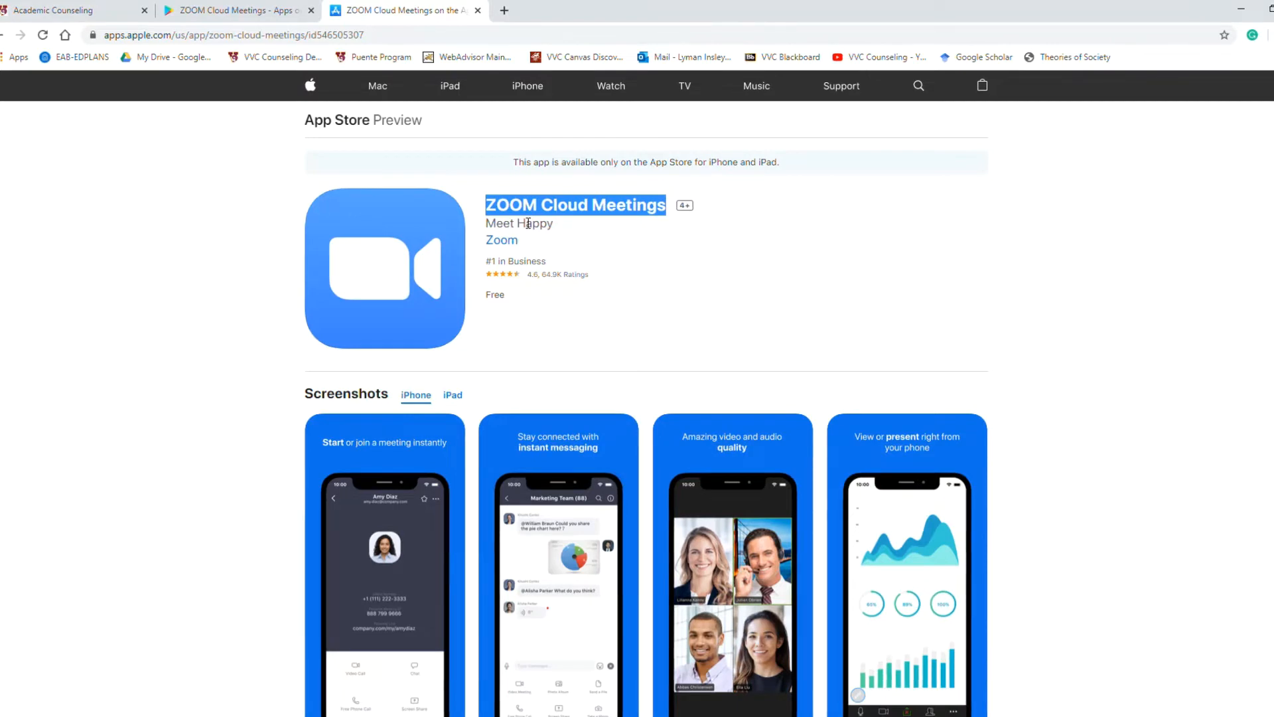
Return to the Academic Counseling tab after viewing the App Store's ZOOM Cloud Meetings listing.
left_click(58, 11)
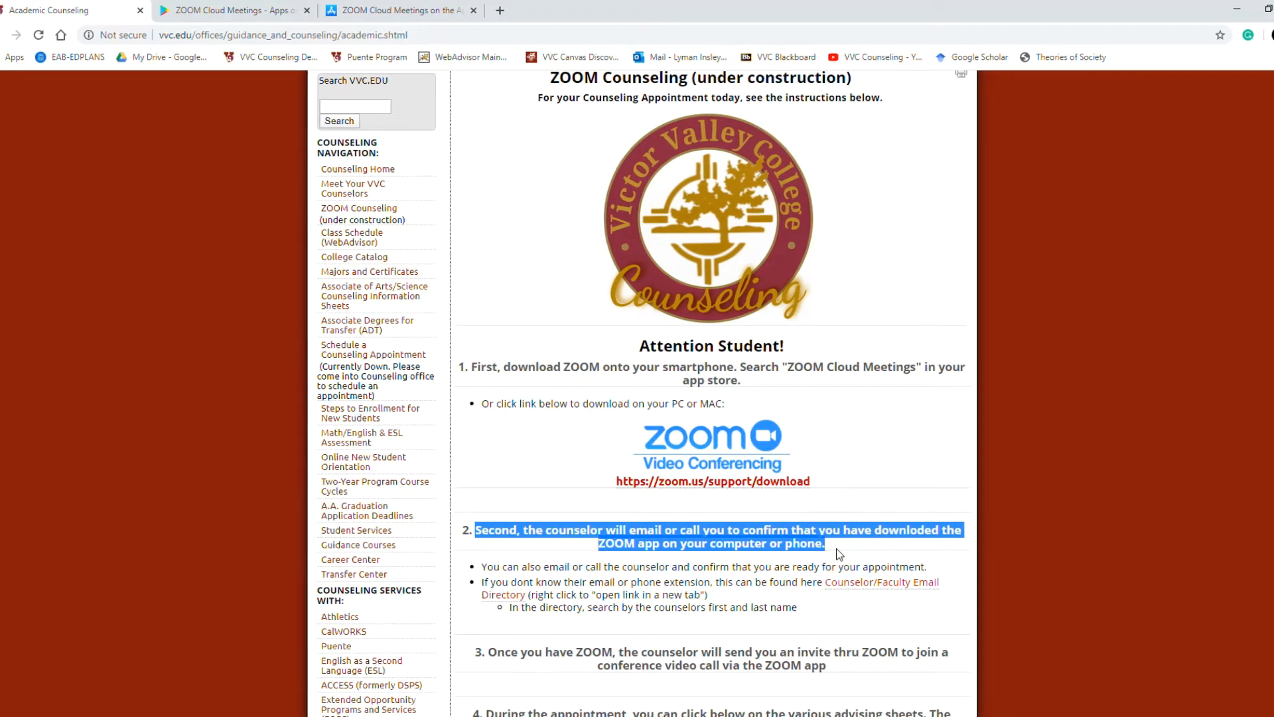
mouse_move(508, 574)
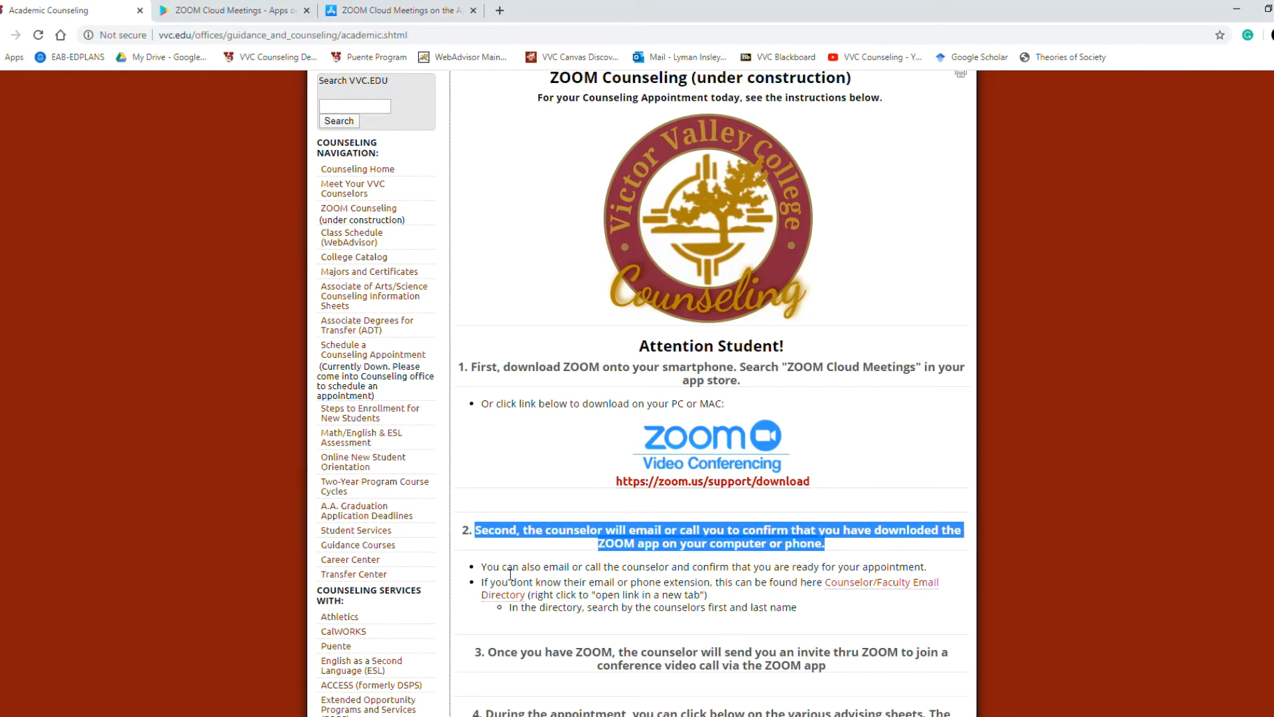
mouse_move(479, 573)
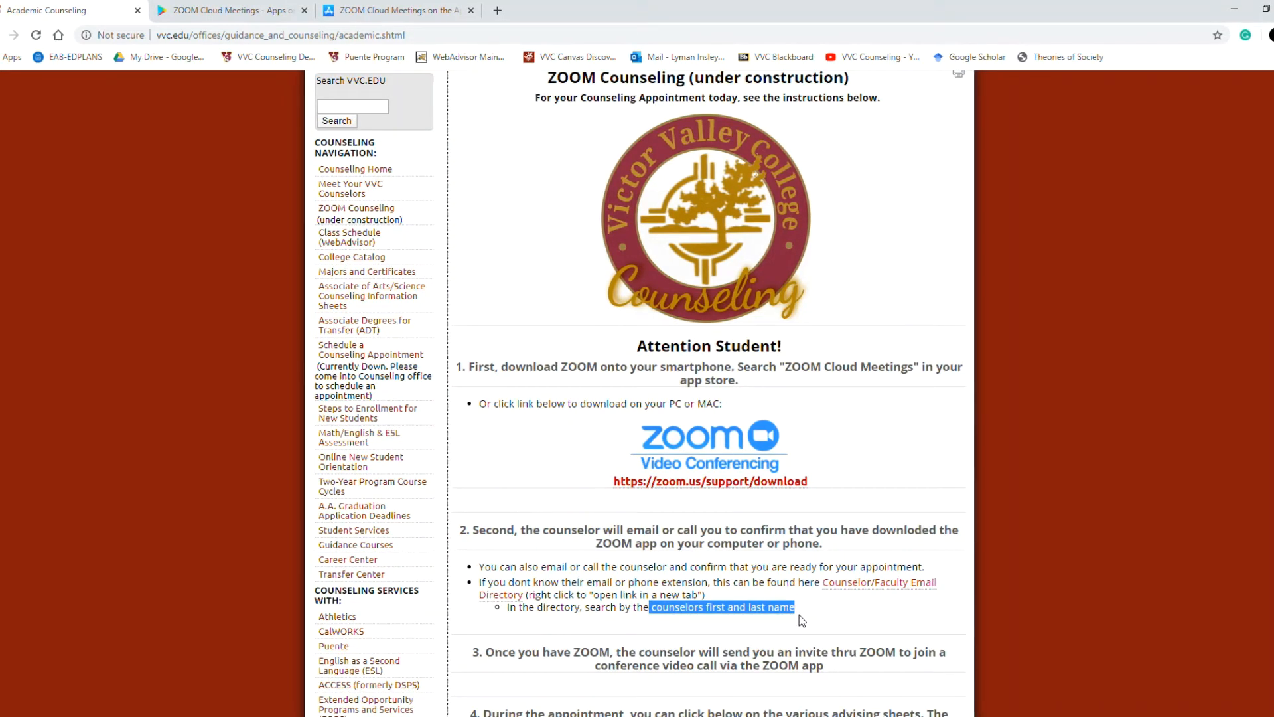
Scroll through the ZOOM Counseling student steps 1–5, through accepting the ED-PLAN.
scroll("down", 3)
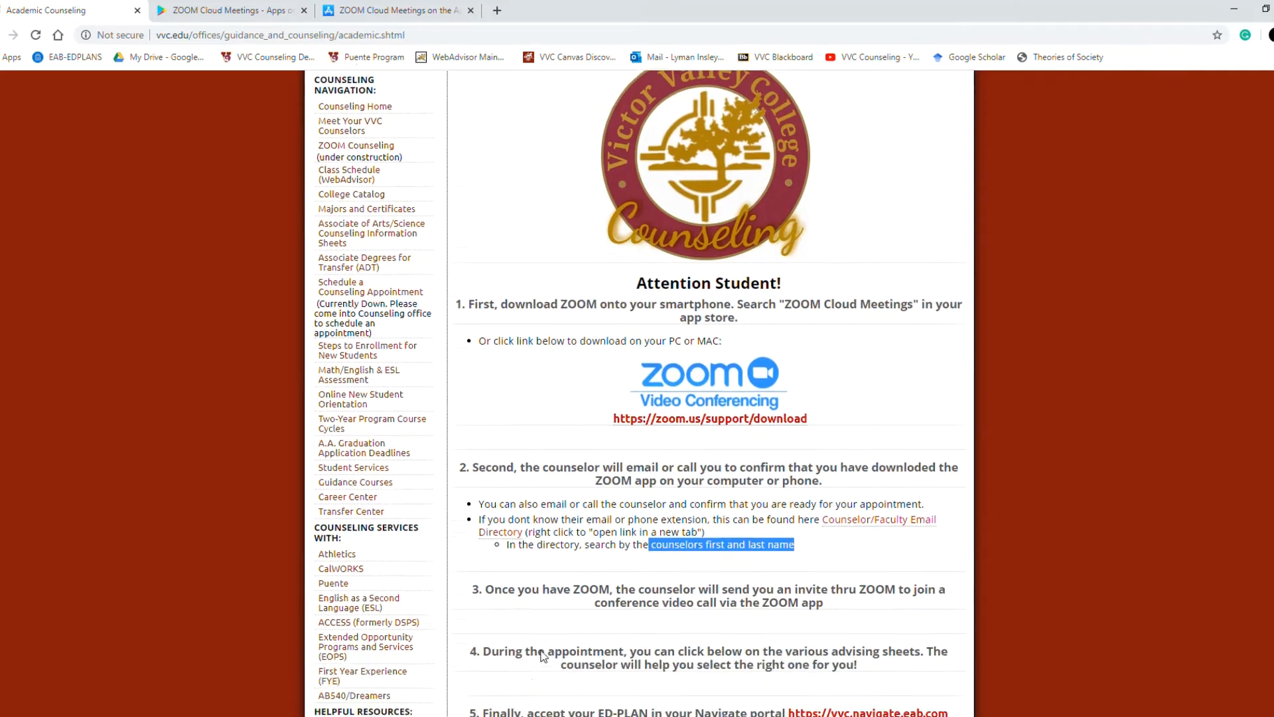
scroll("down", 3)
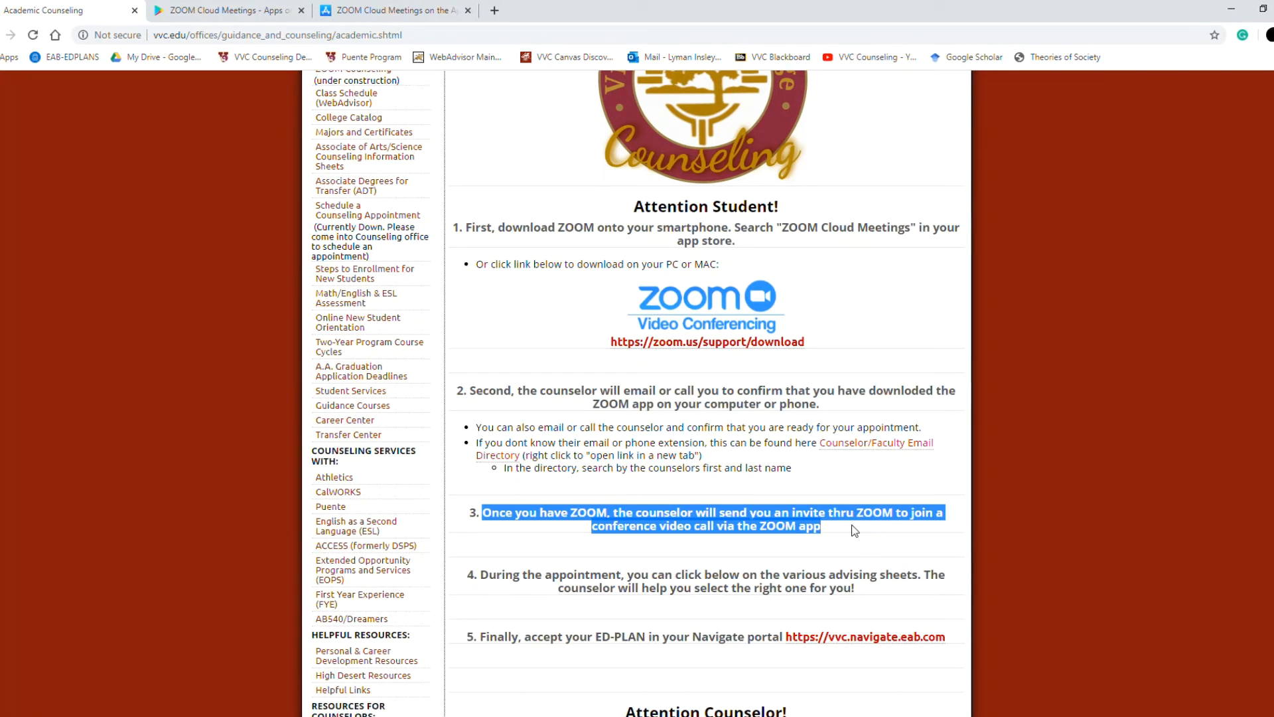
mouse_move(535, 602)
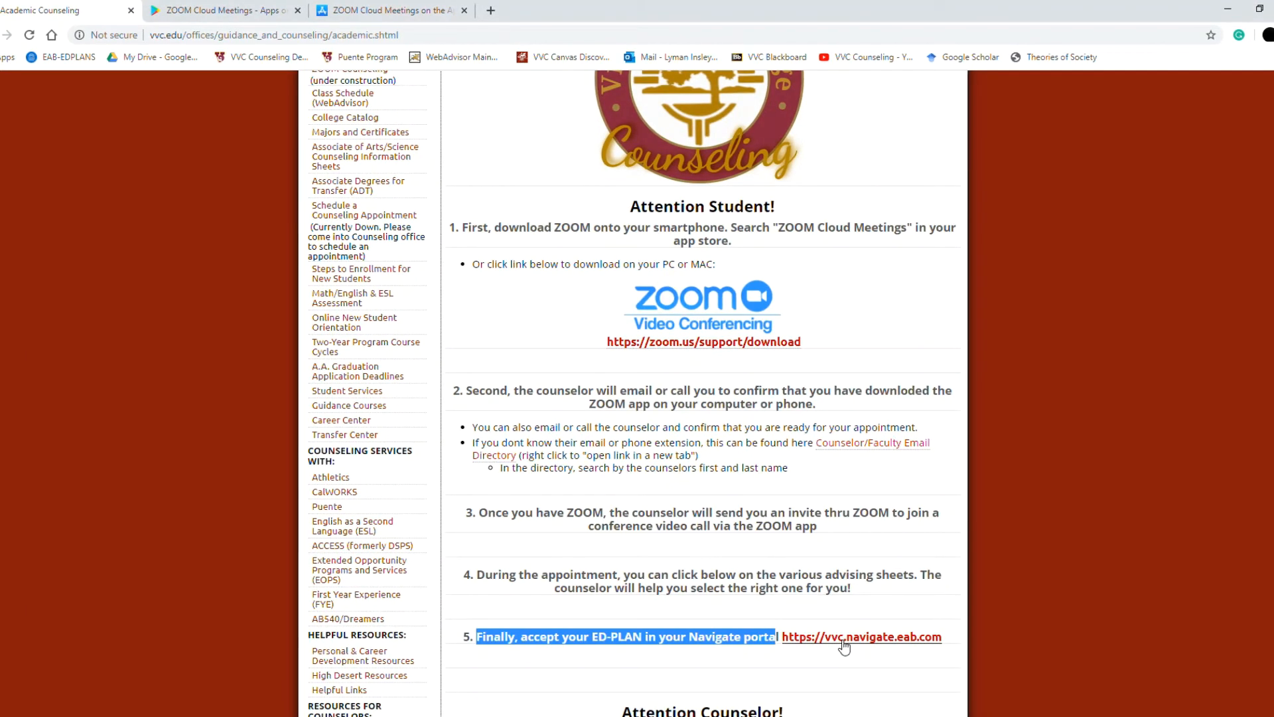
Scroll past VVC Advising 101, ADT degrees, CSU and UC Transfer to Admission and Records Forms.
scroll("down", 3)
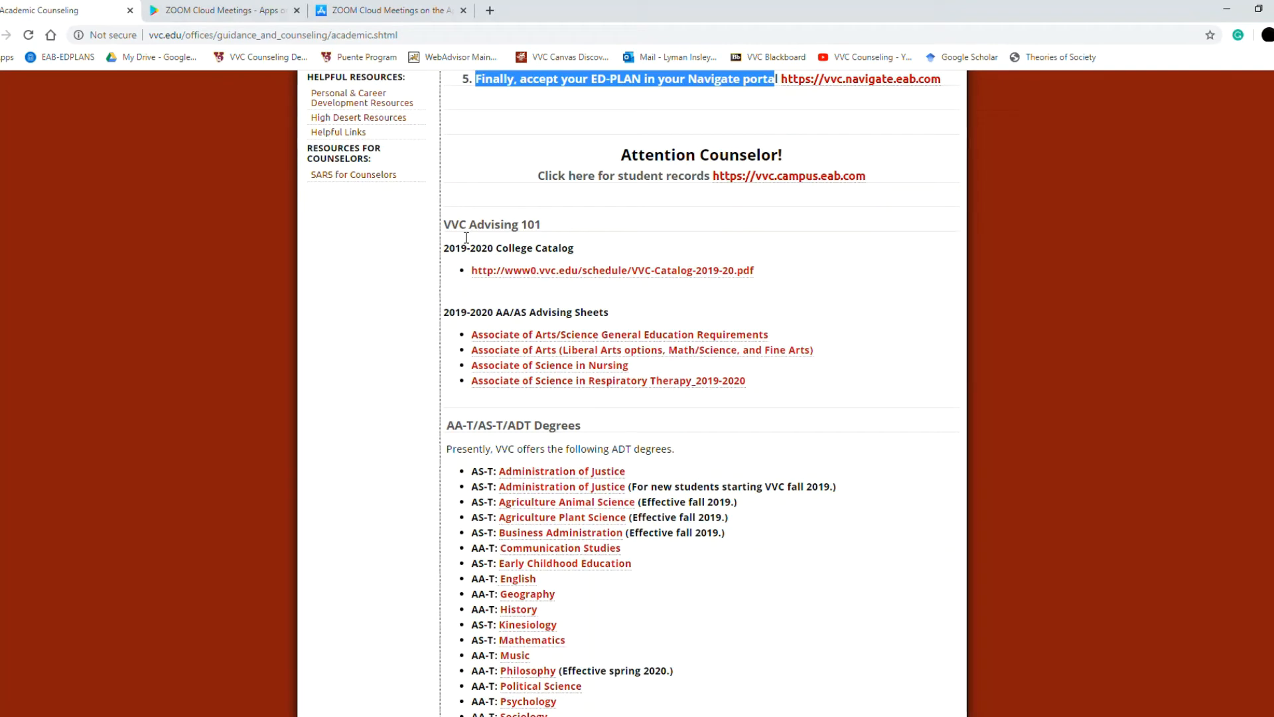
mouse_move(483, 276)
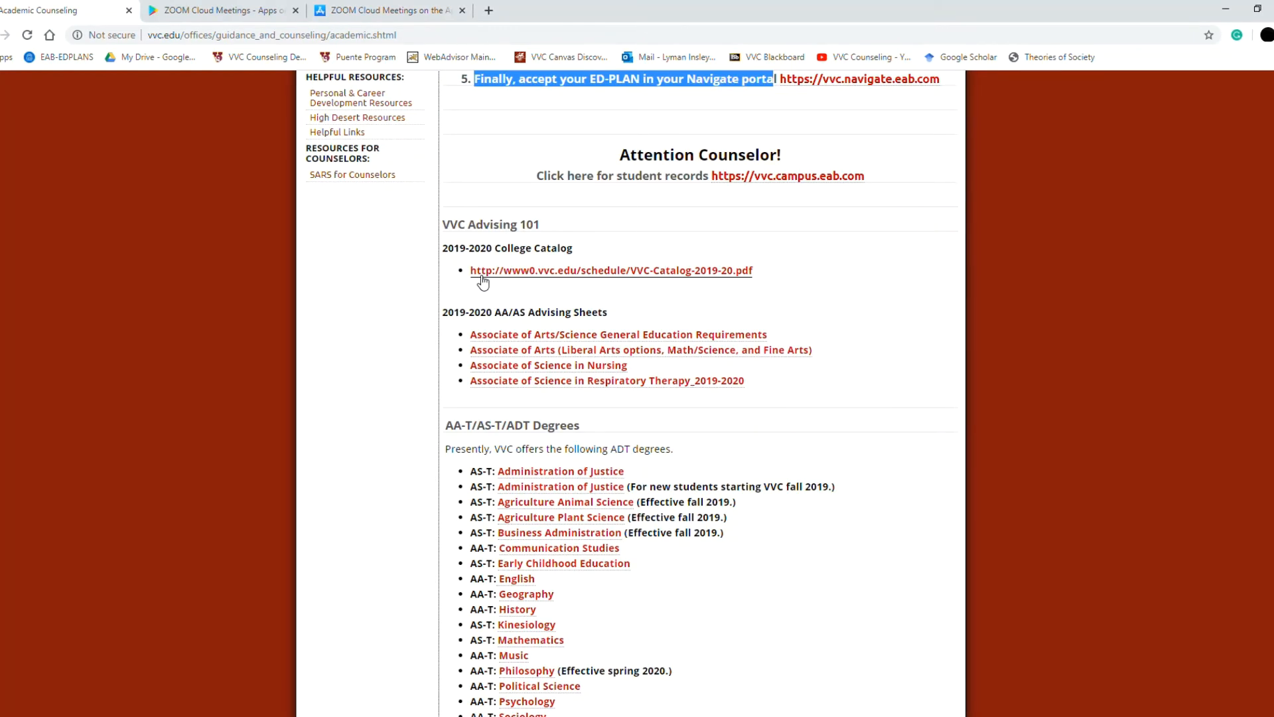
mouse_move(515, 343)
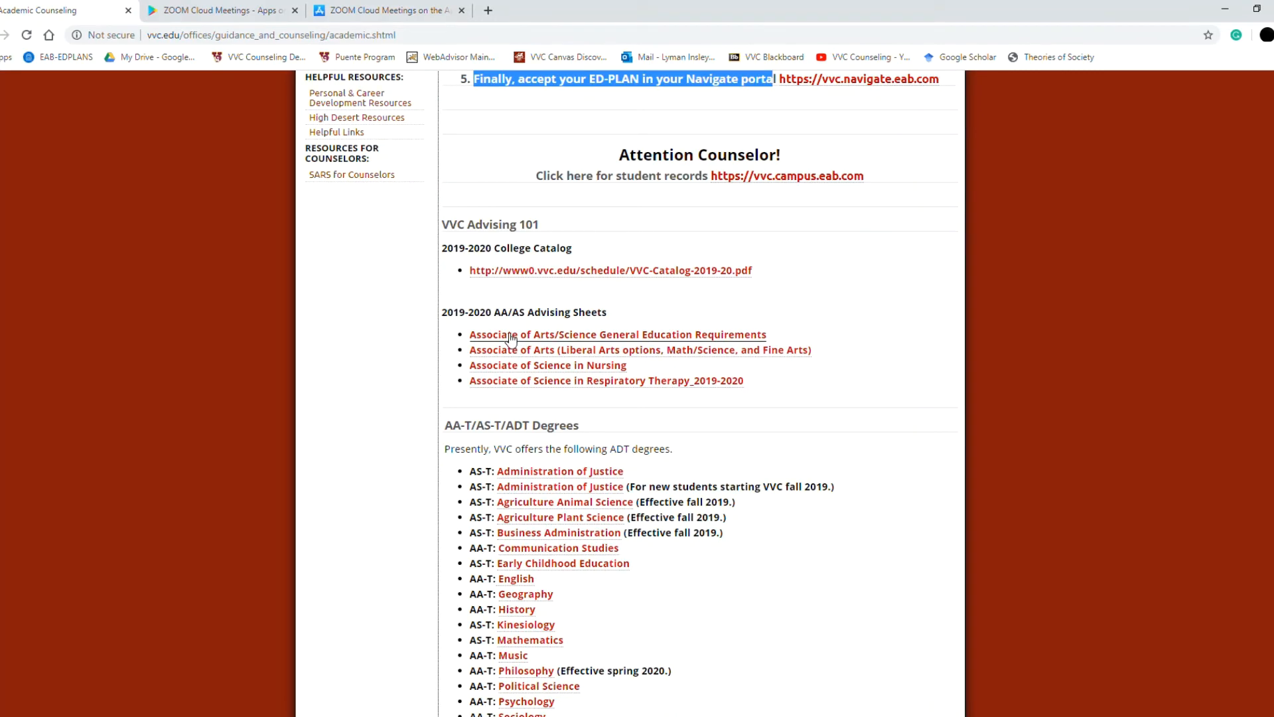
scroll("down", 3)
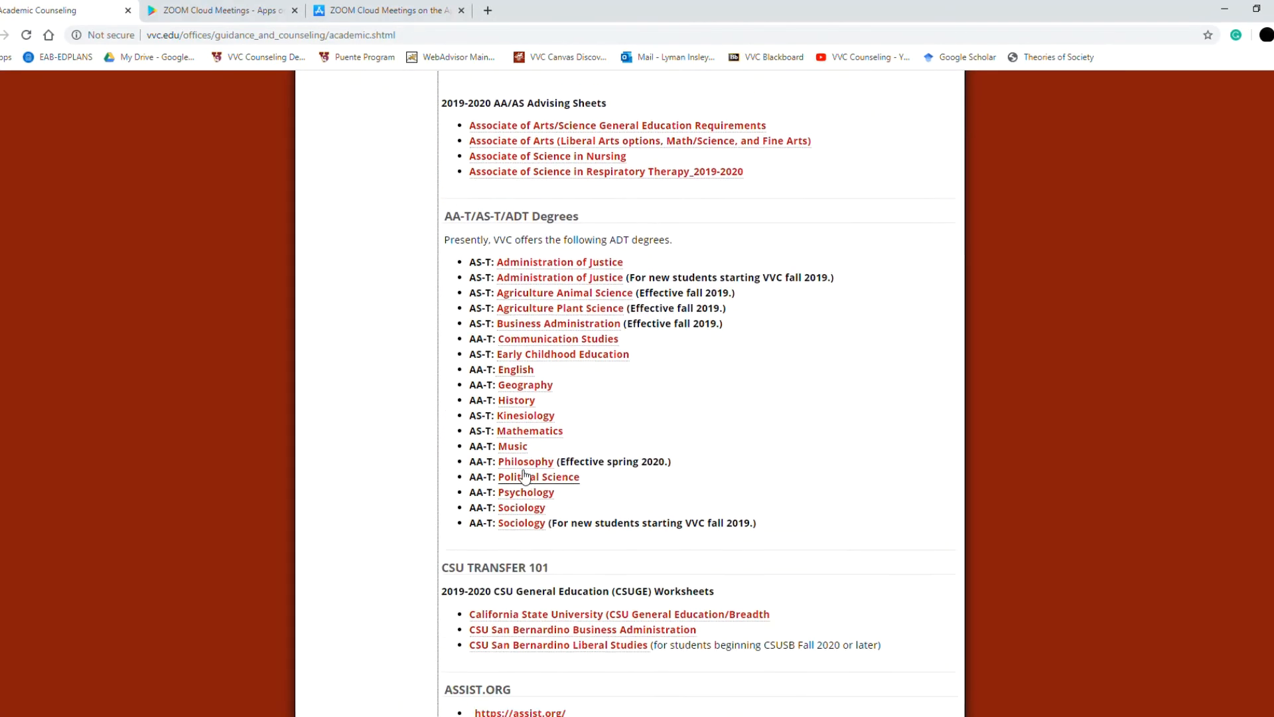
mouse_move(509, 538)
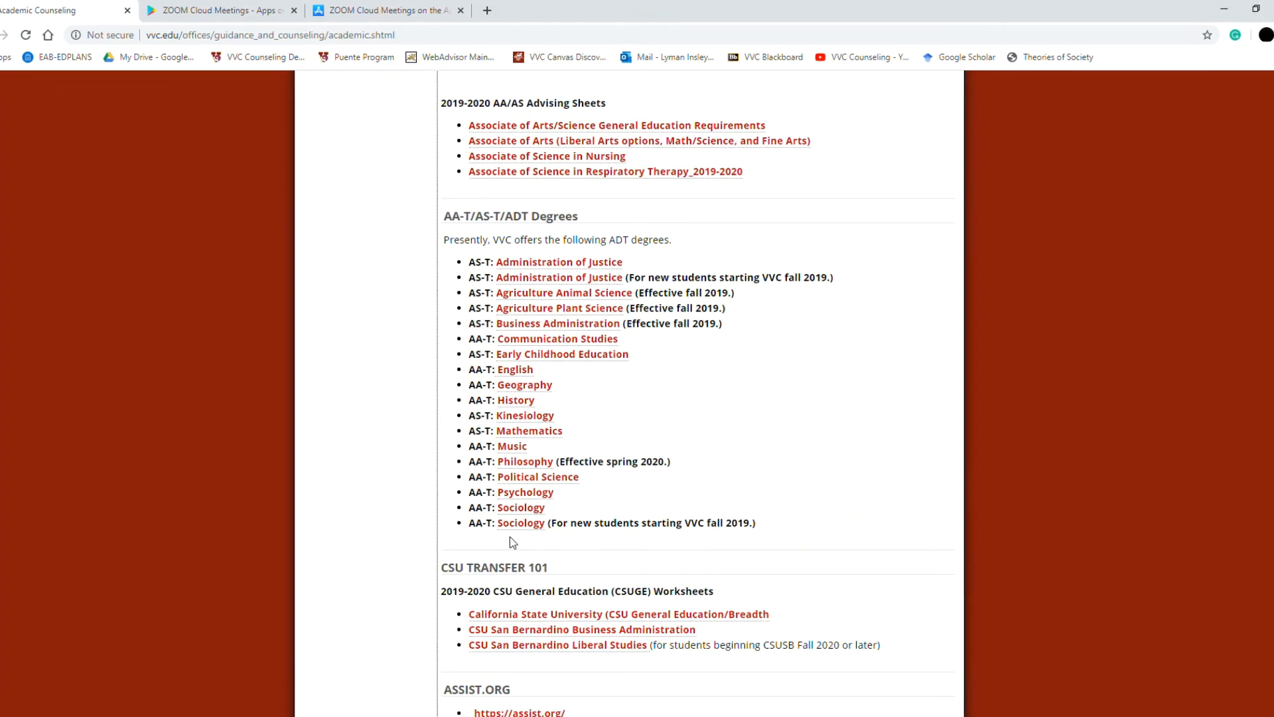
scroll("down", 3)
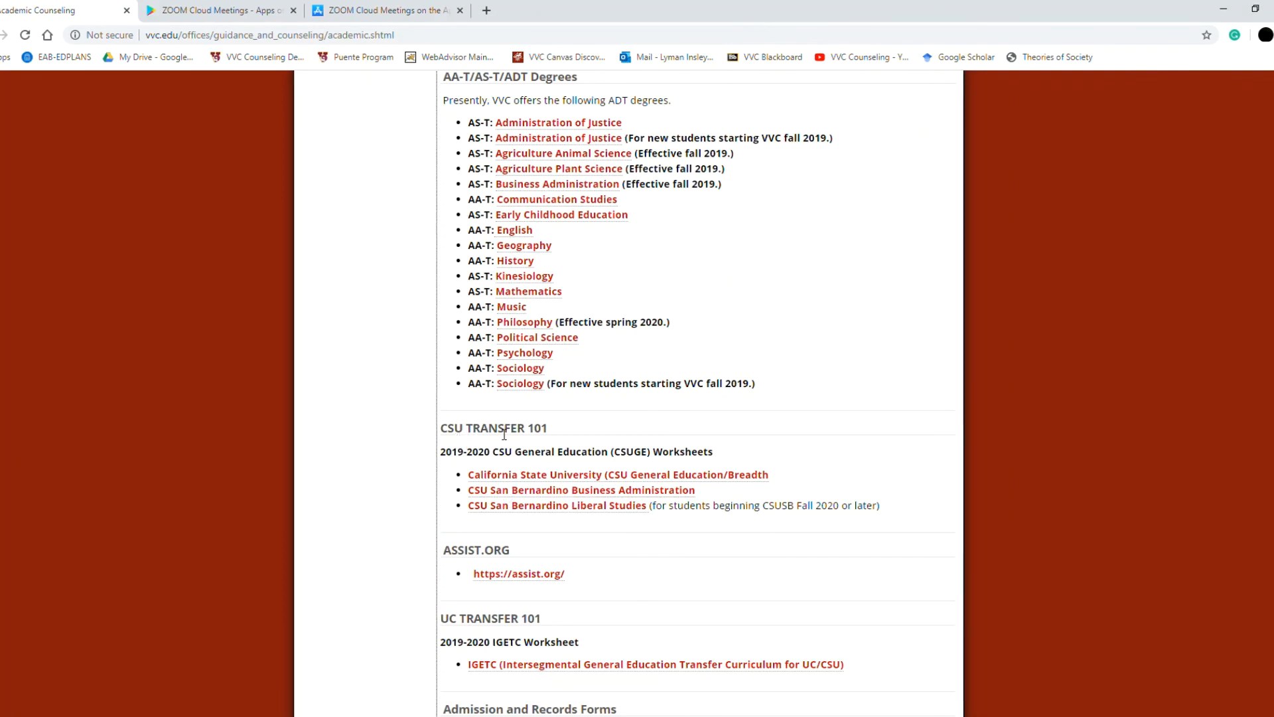
scroll("down", 3)
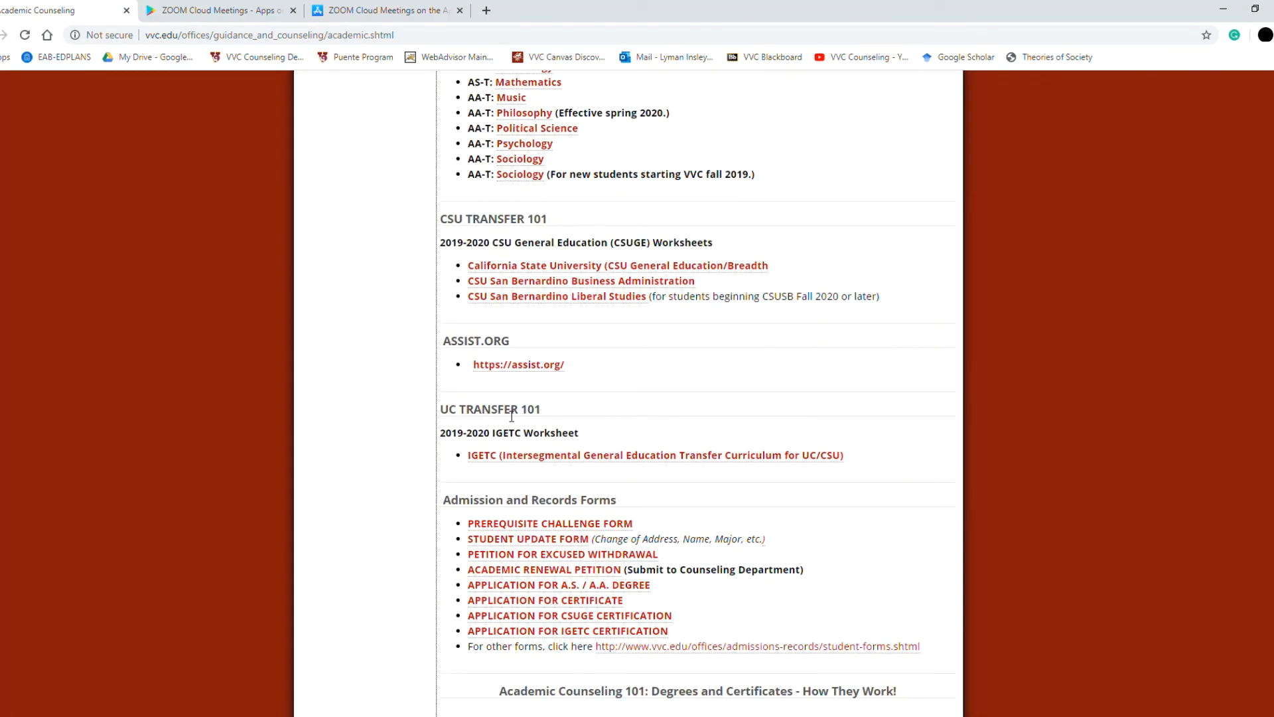
mouse_move(487, 524)
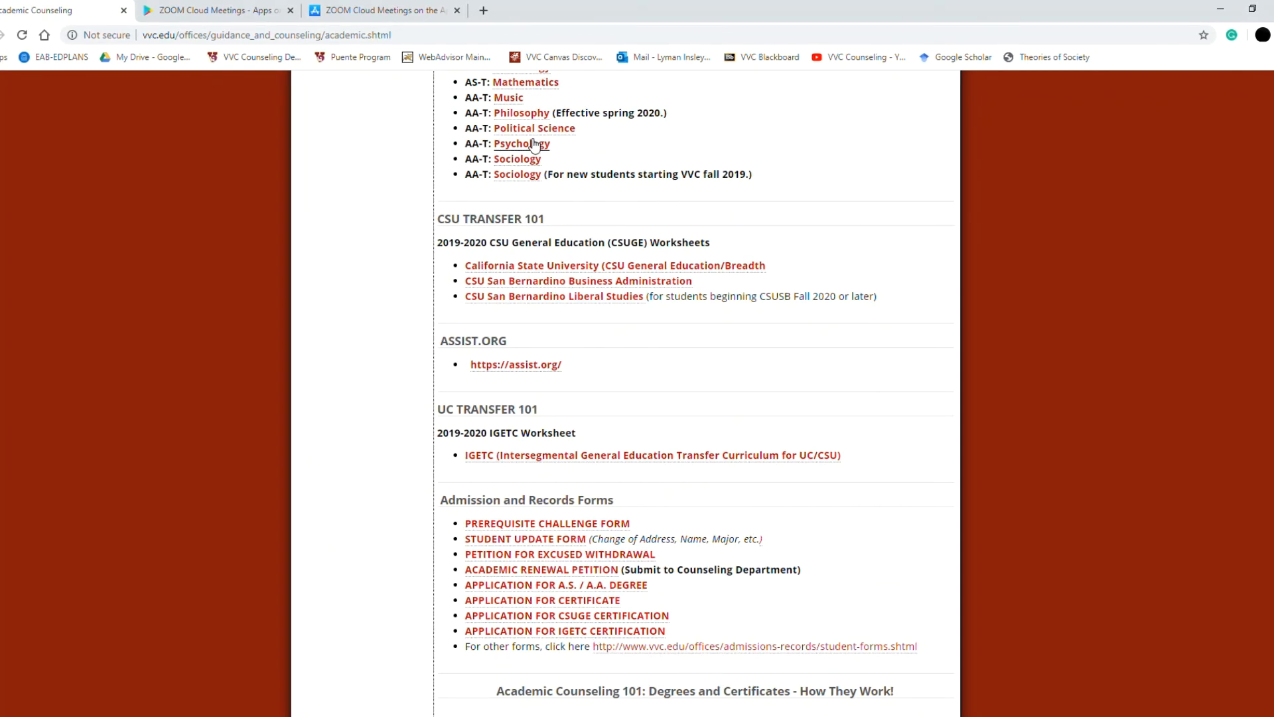
mouse_move(1212, 141)
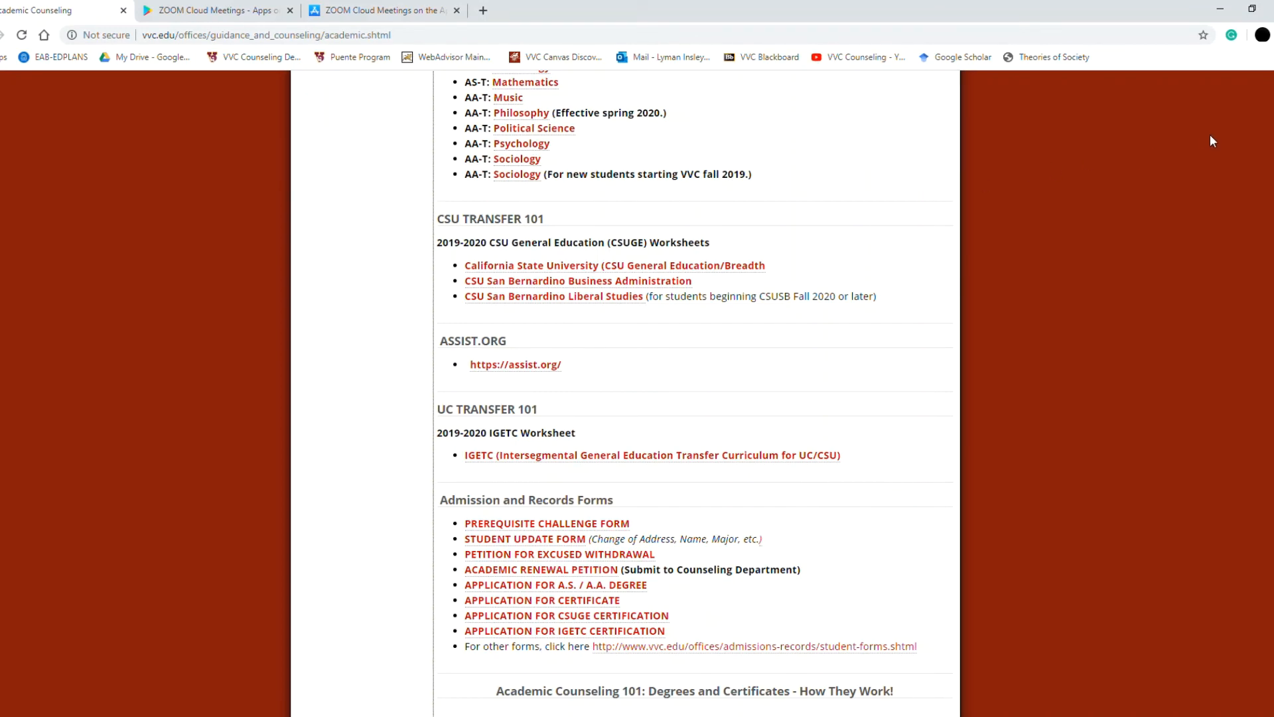